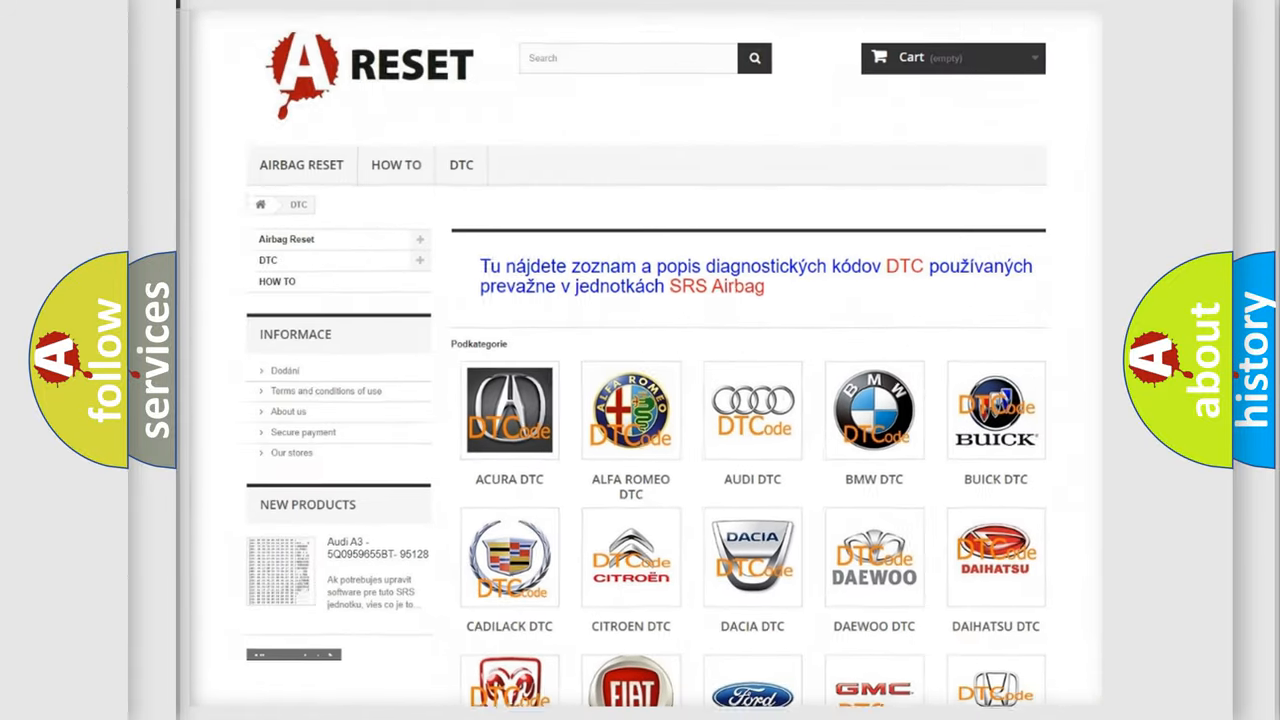
- Choose Ford from the DTC brand grid to list its airbag trouble codes
scroll(down, 3)
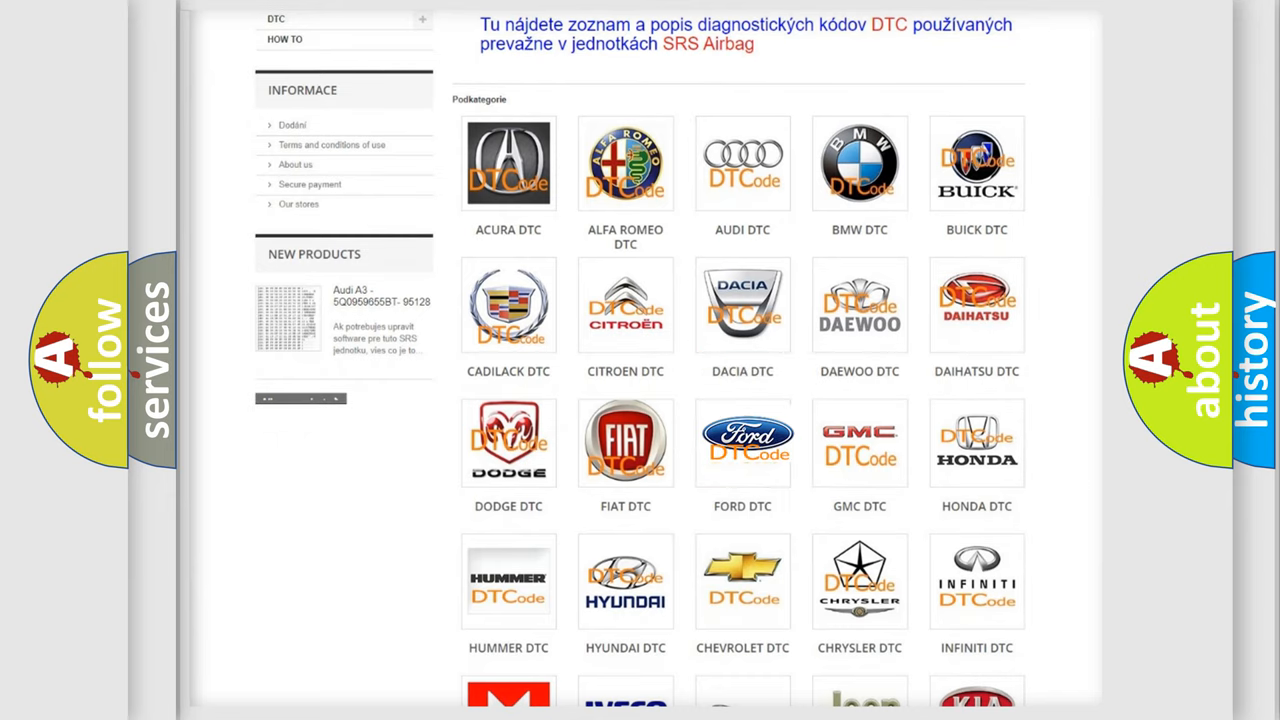
click(742, 442)
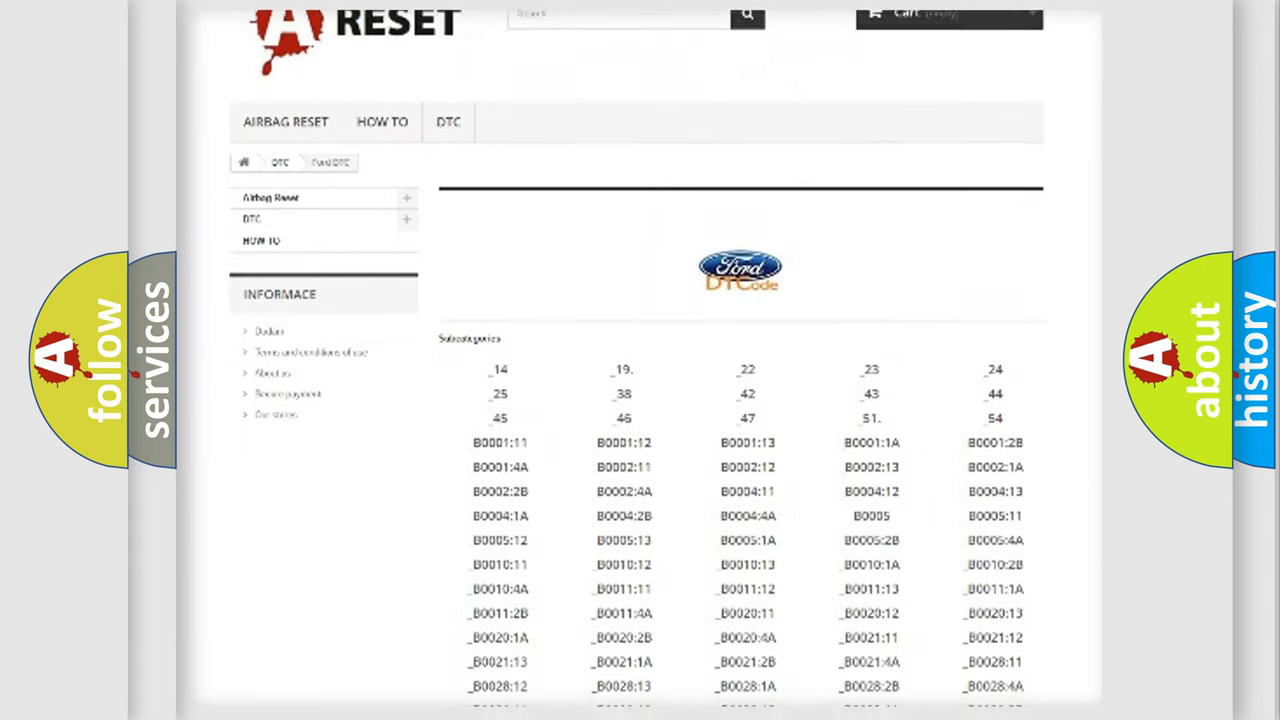